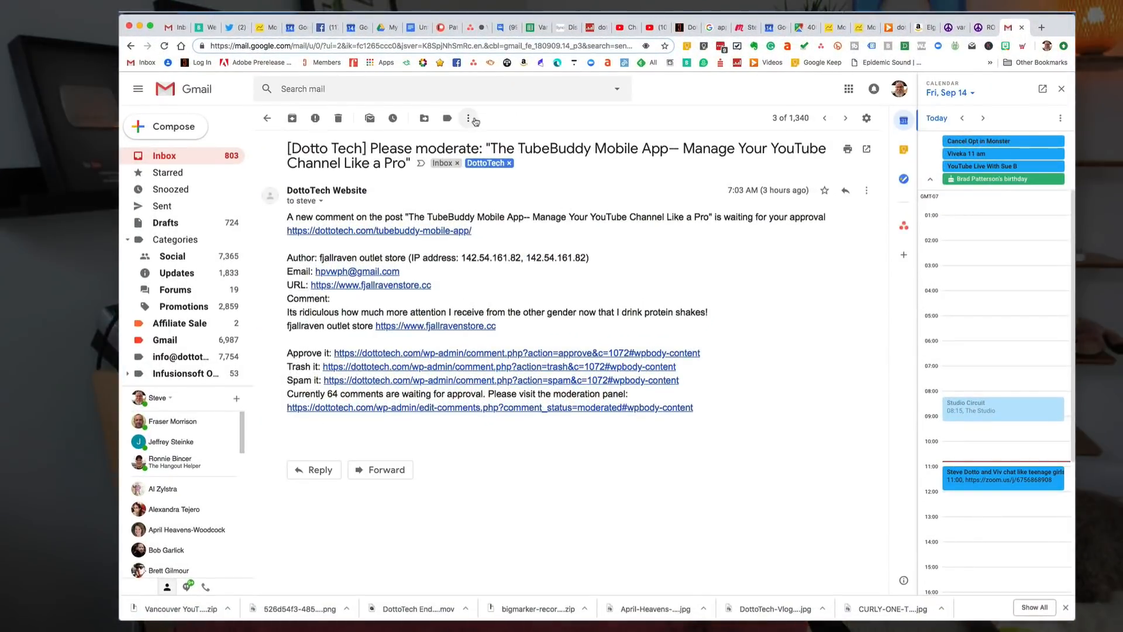
click(469, 118)
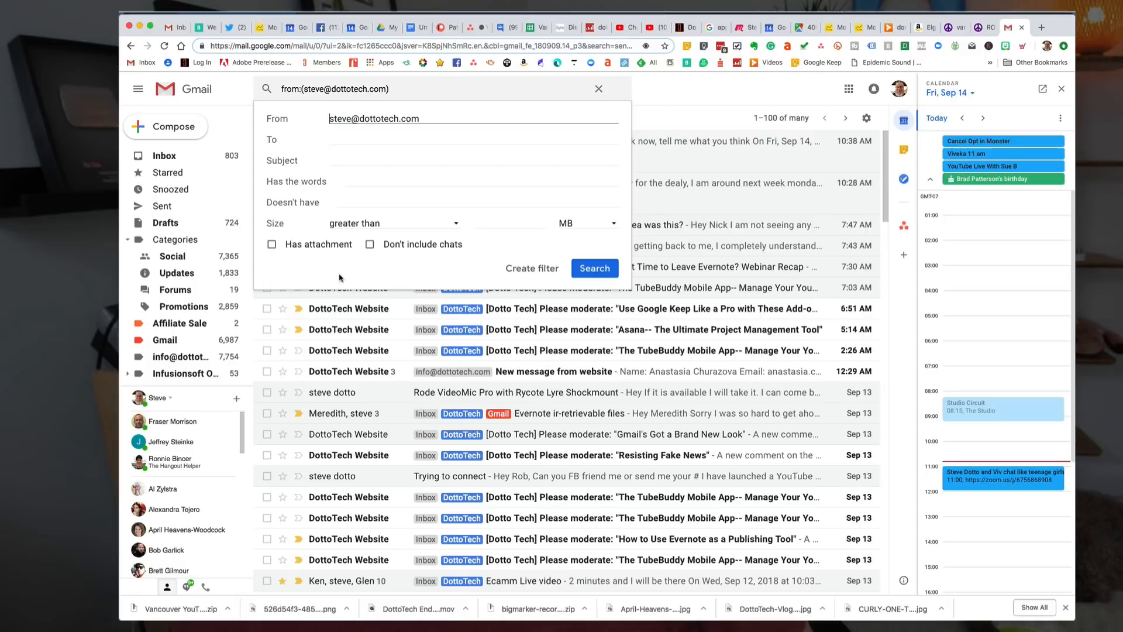
mouse_move(403, 142)
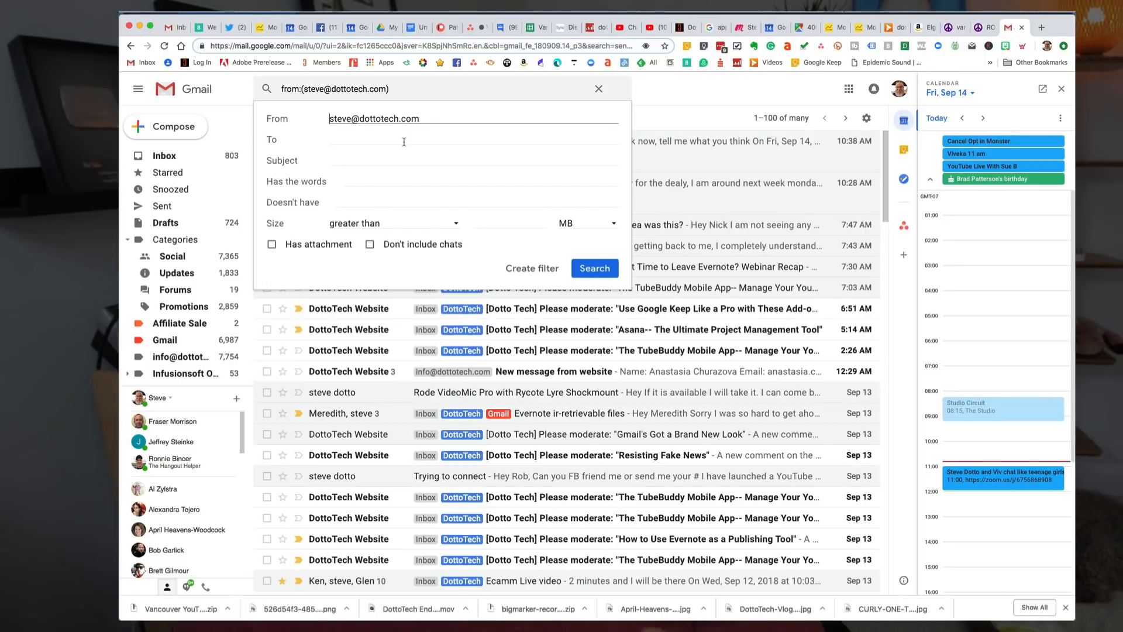
mouse_move(391, 138)
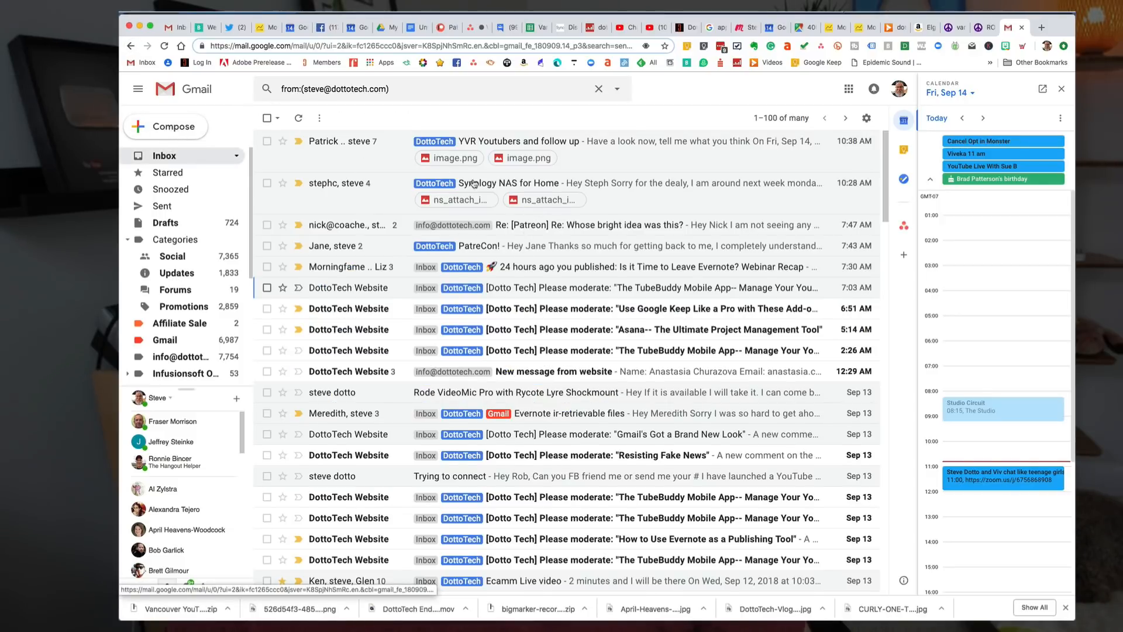
- Add the subject criterion '[Dotto Tech] Please moderate:' to the filter alongside the sender address
click(598, 88)
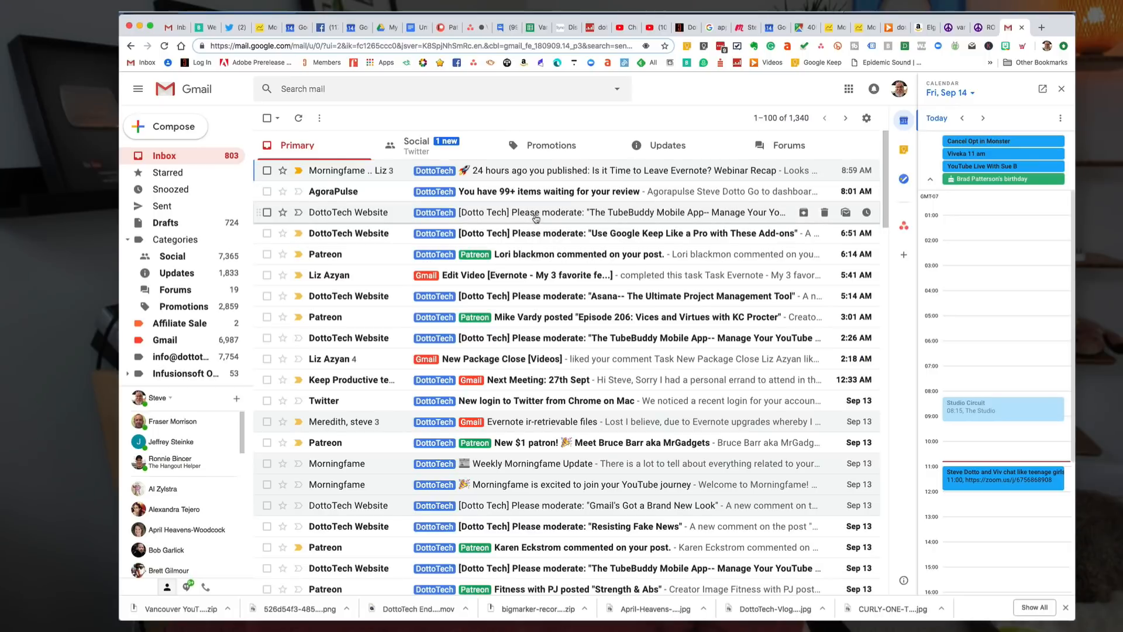
click(471, 118)
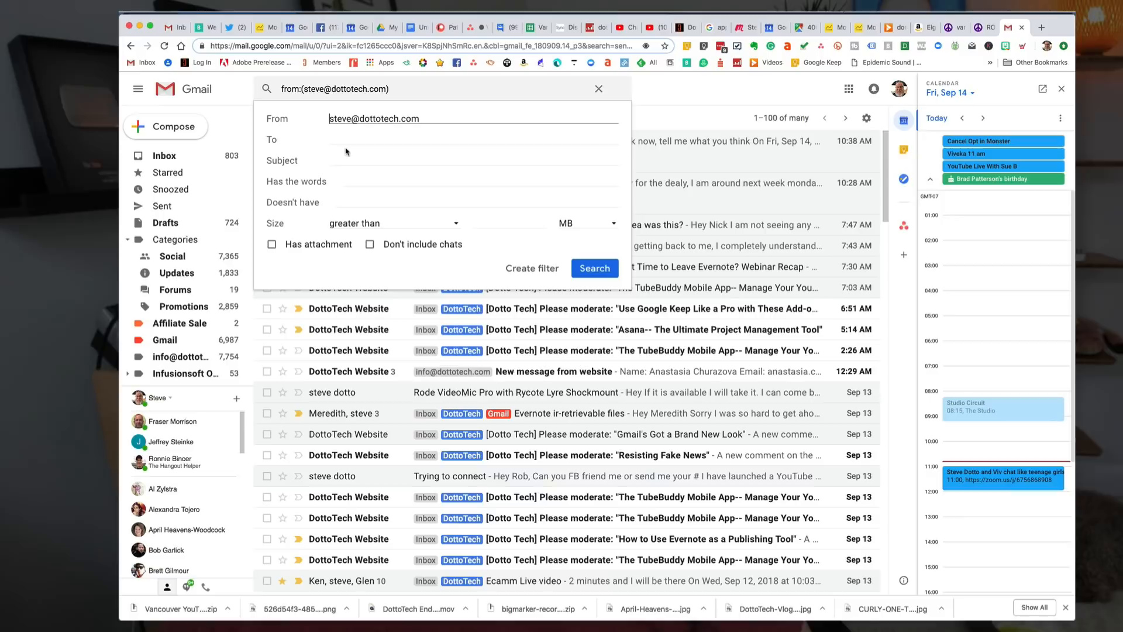
click(473, 156)
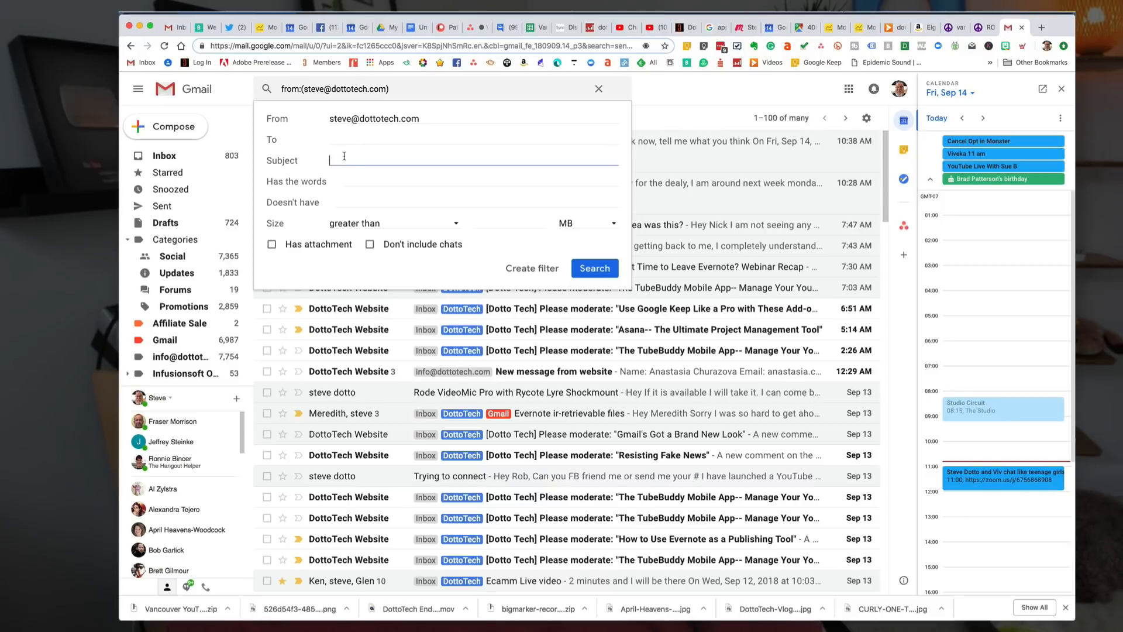
text([Dotto Tech] Please moderate:)
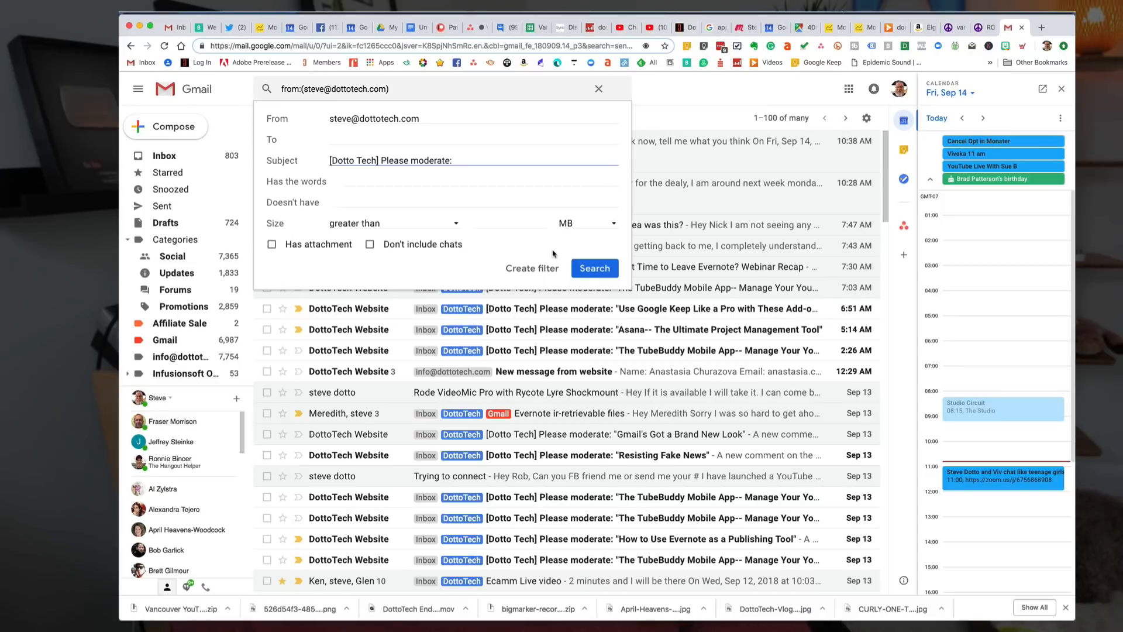
mouse_move(534, 268)
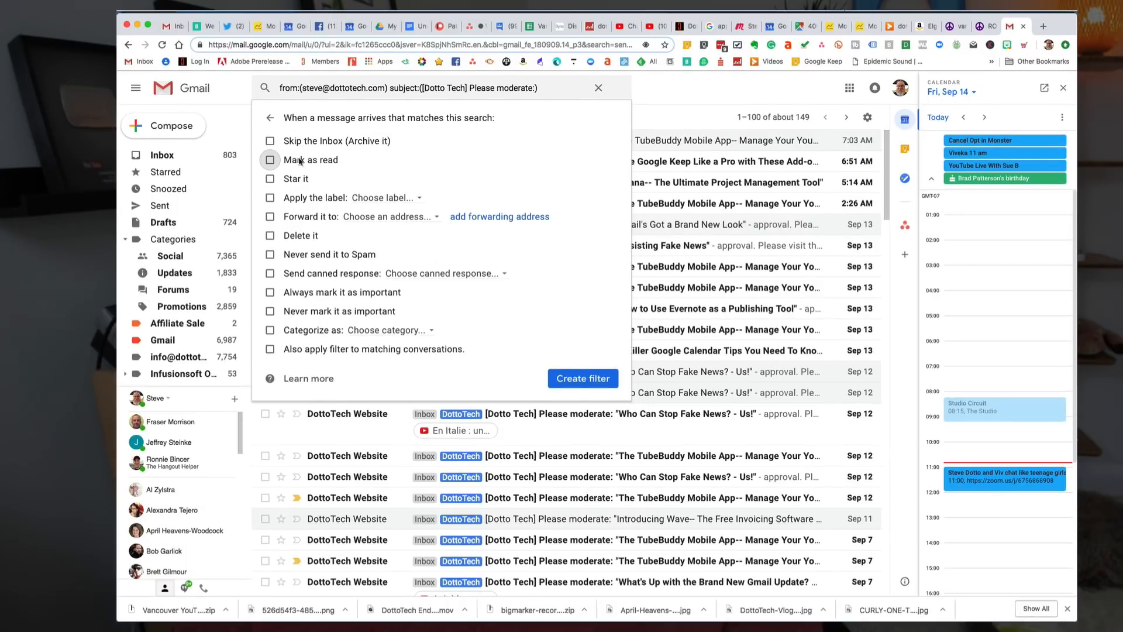
- Enable 'Skip the Inbox (Archive it)' and 'Also apply filter to matching conversations'
click(270, 141)
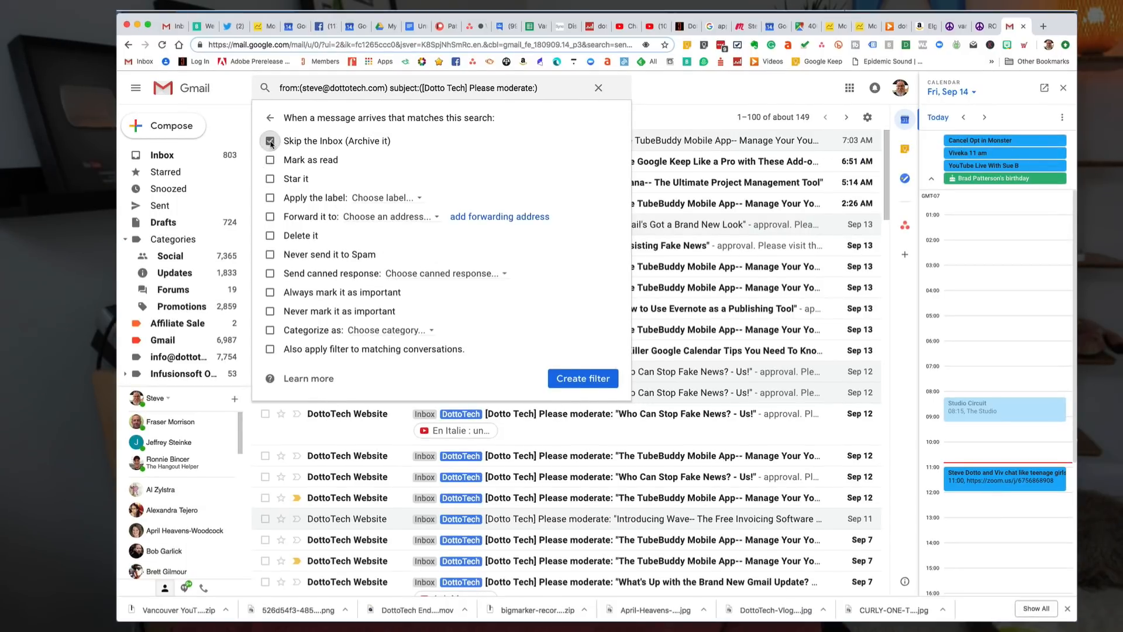
click(271, 140)
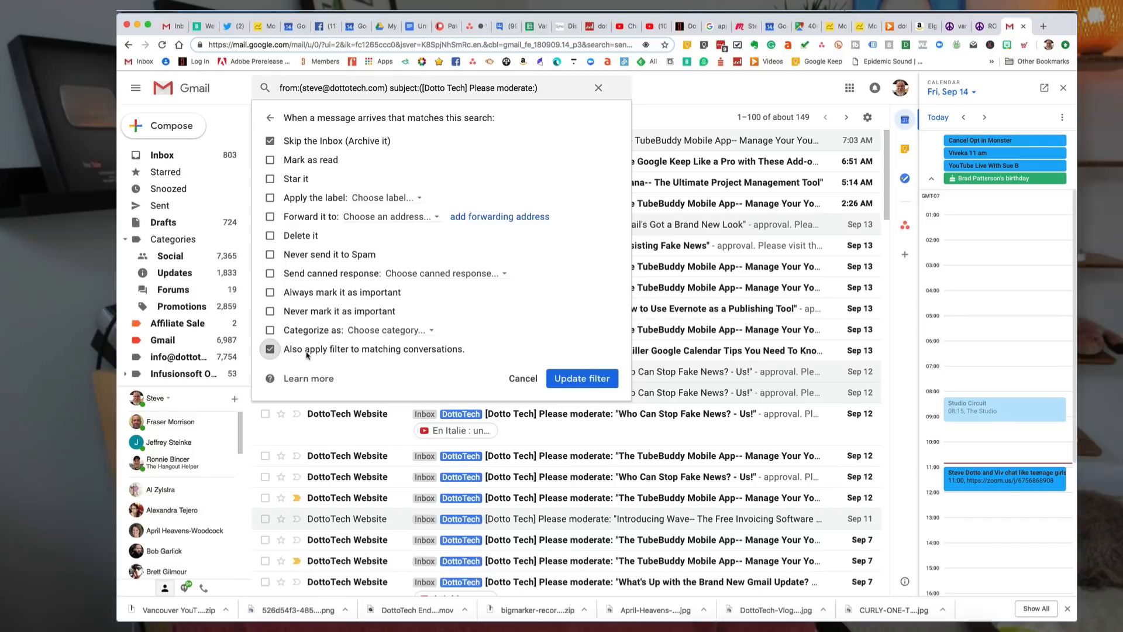
mouse_move(502, 355)
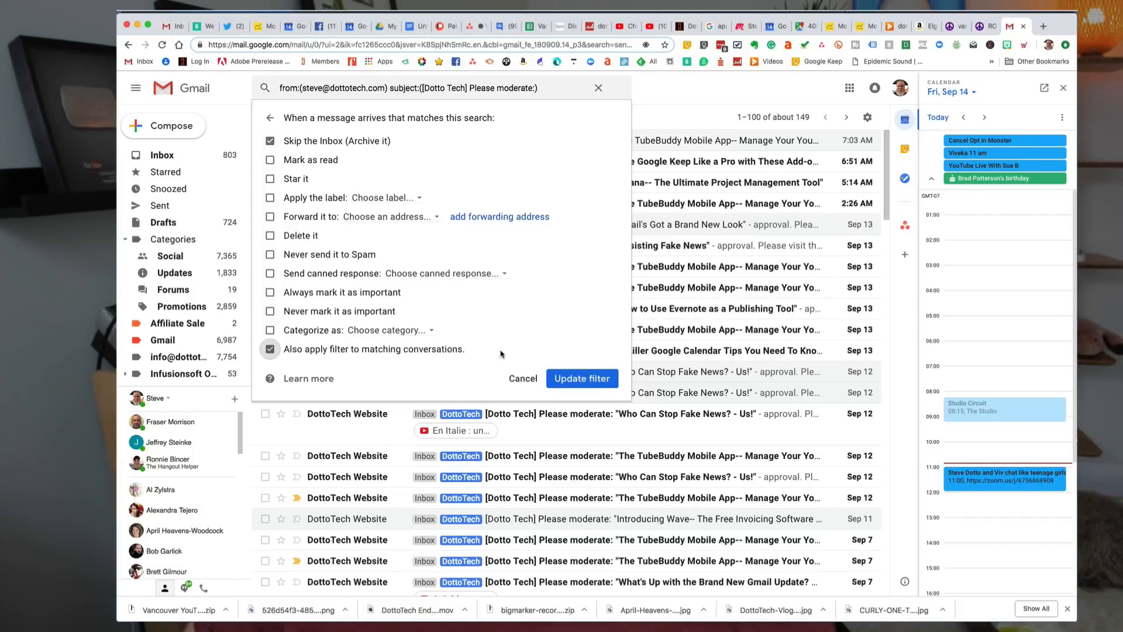